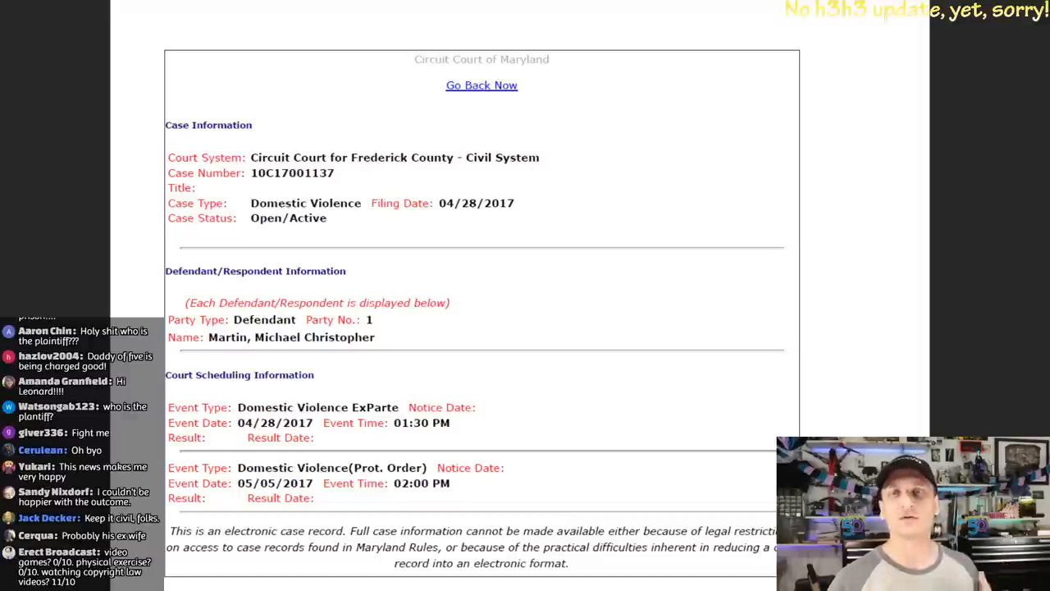
scroll(down, 3)
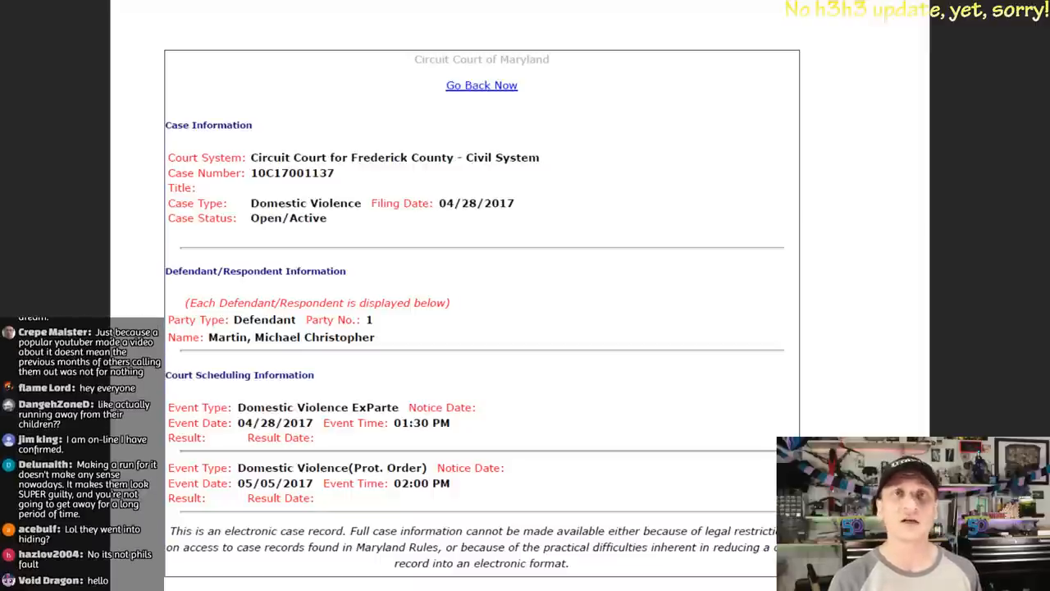
scroll(down, 3)
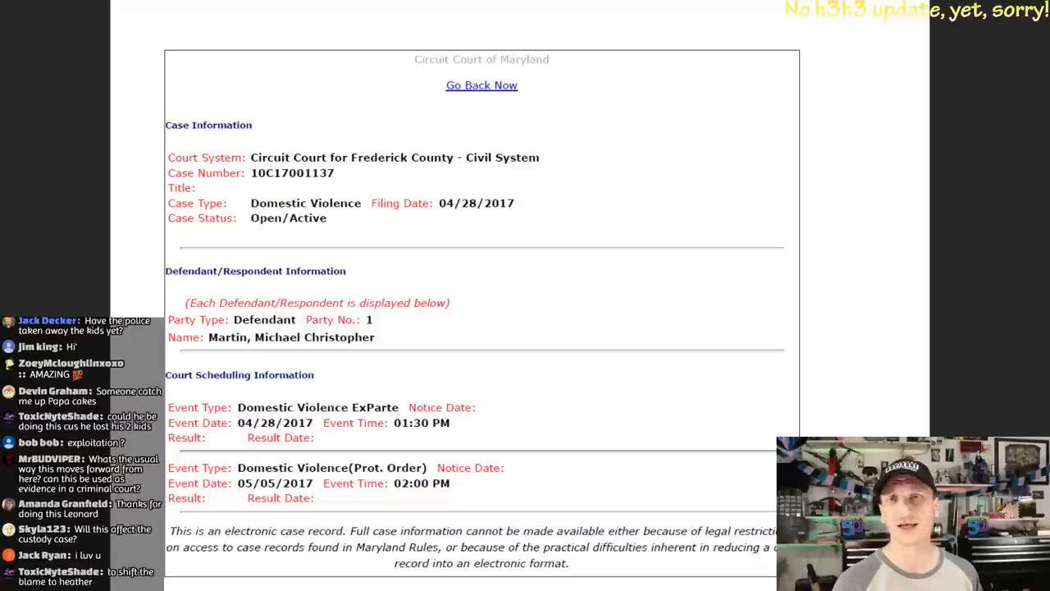
scroll(down, 3)
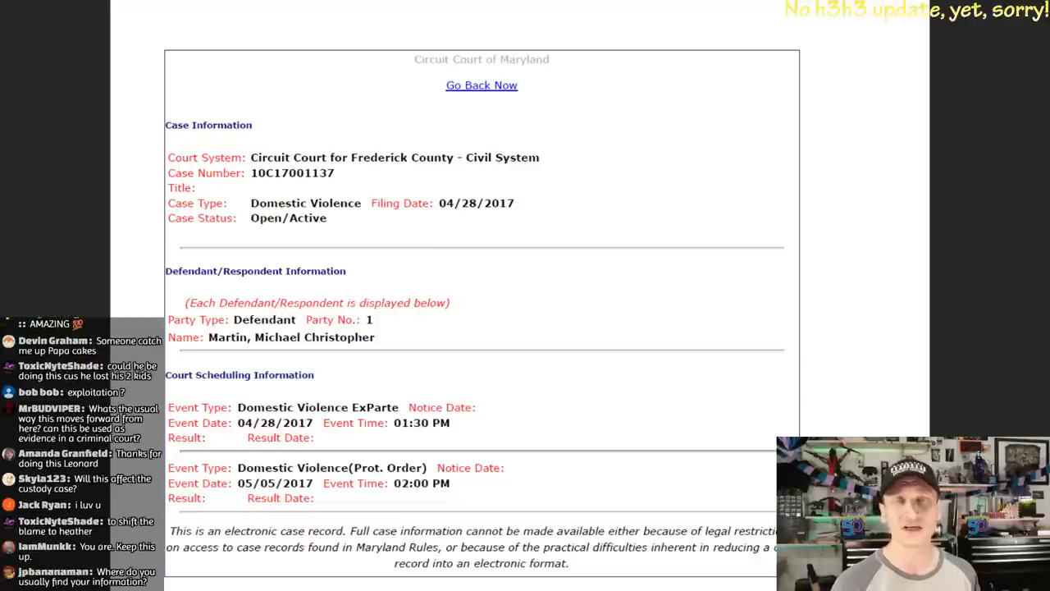